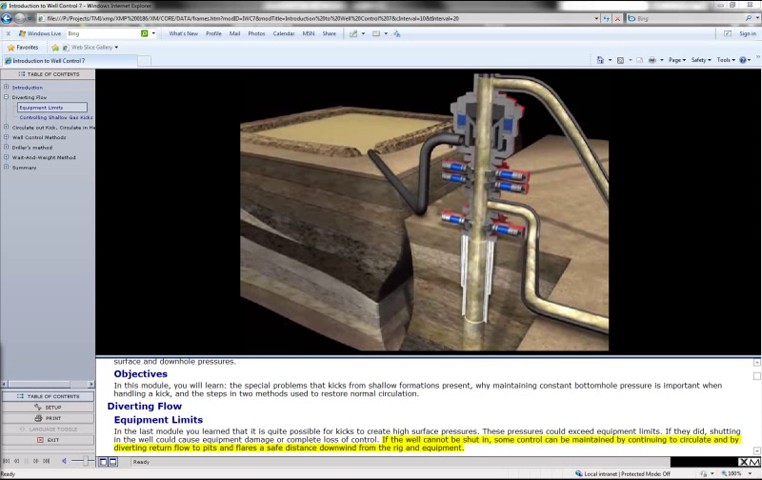
Jump from Equipment Limits to the Controlling Shallow Gas Kicks page via the Table of Contents
click(62, 119)
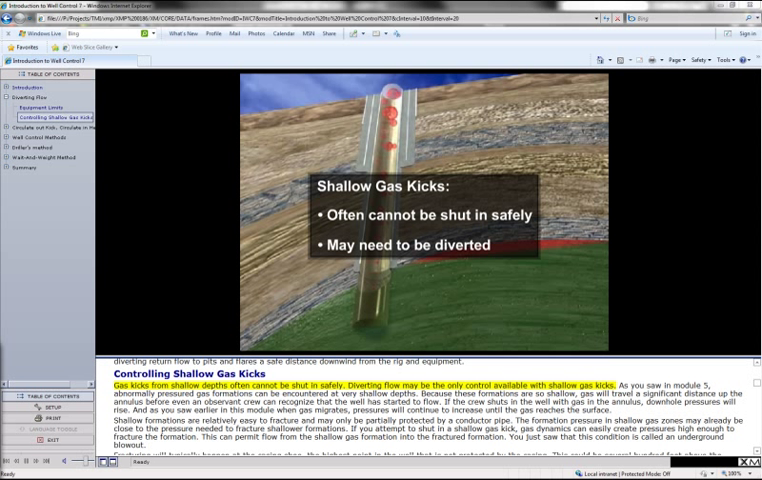